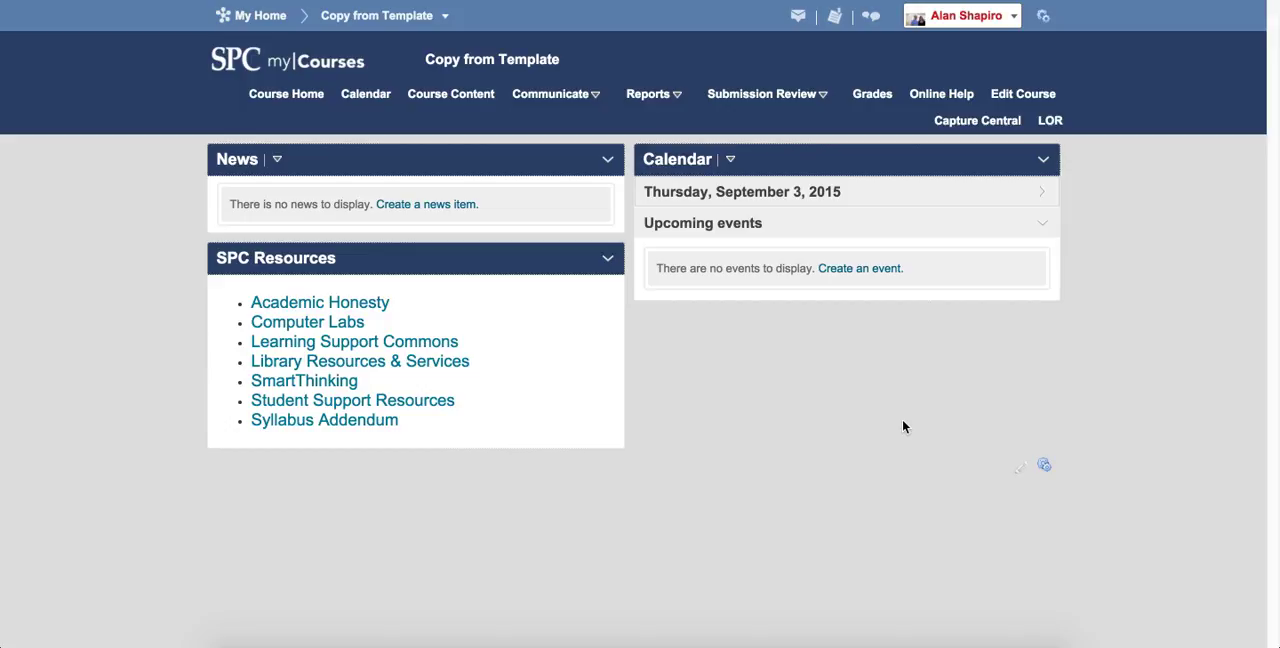
mouse_move(450, 93)
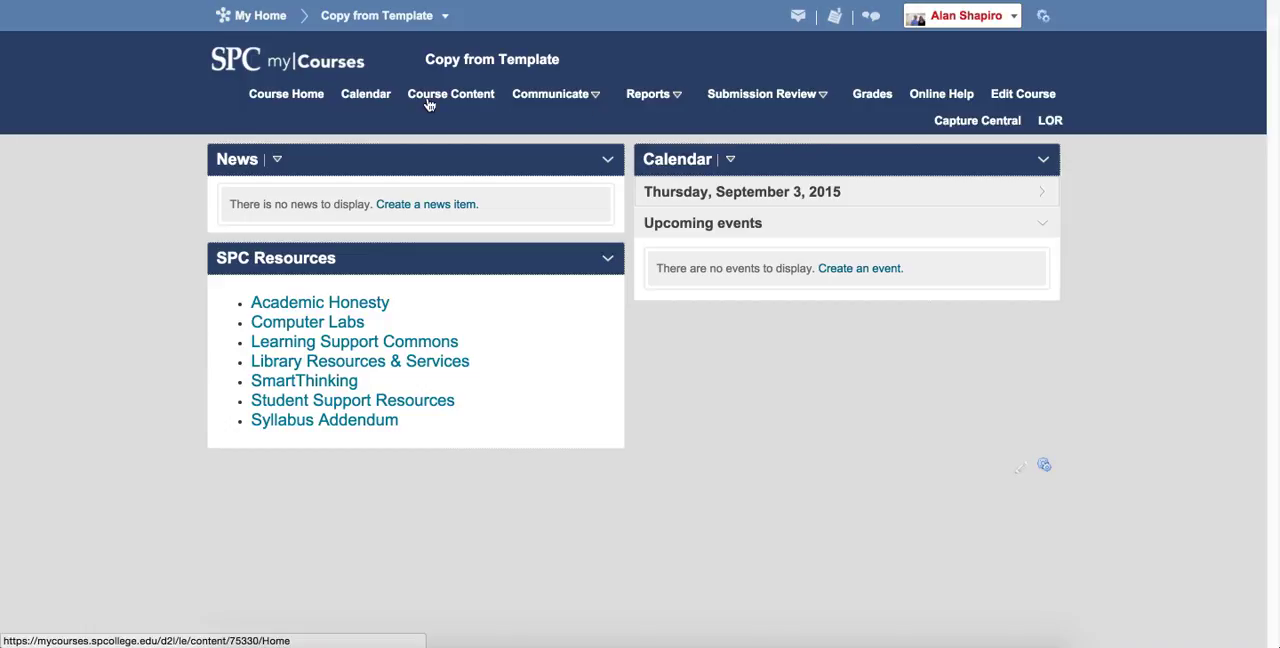
- Go to the course's Content area from the navigation bar
left_click(450, 93)
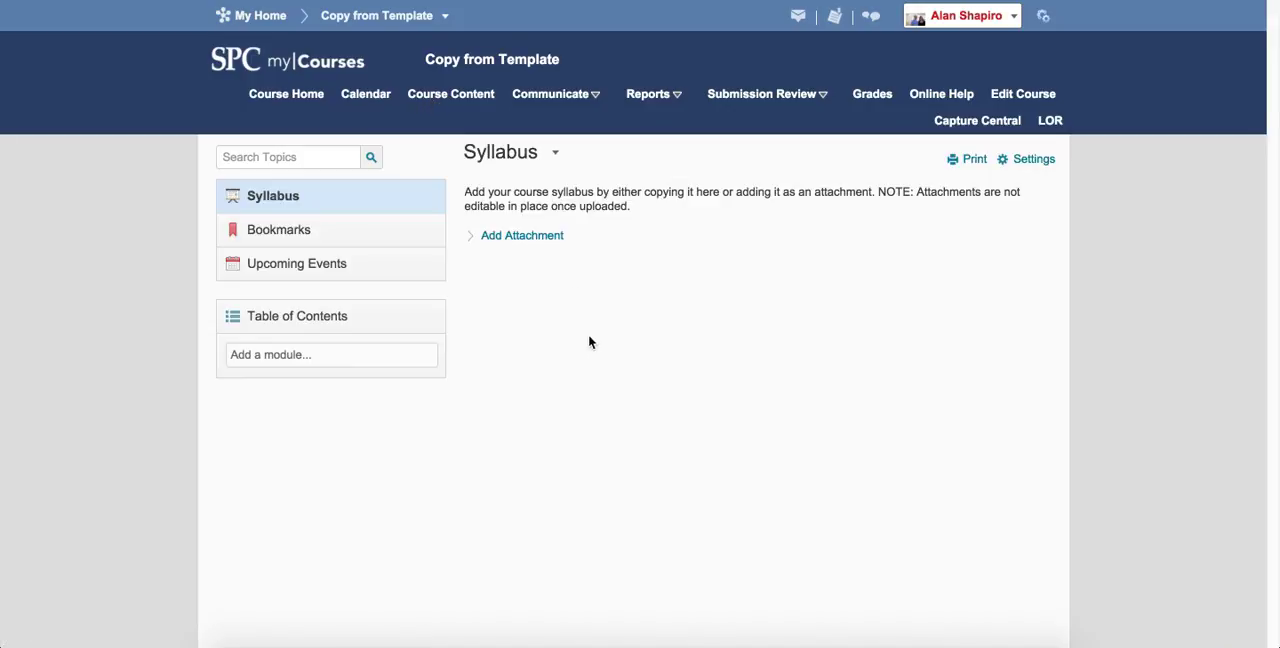
- Show the Table of Contents, which holds only a welcome message
left_click(296, 315)
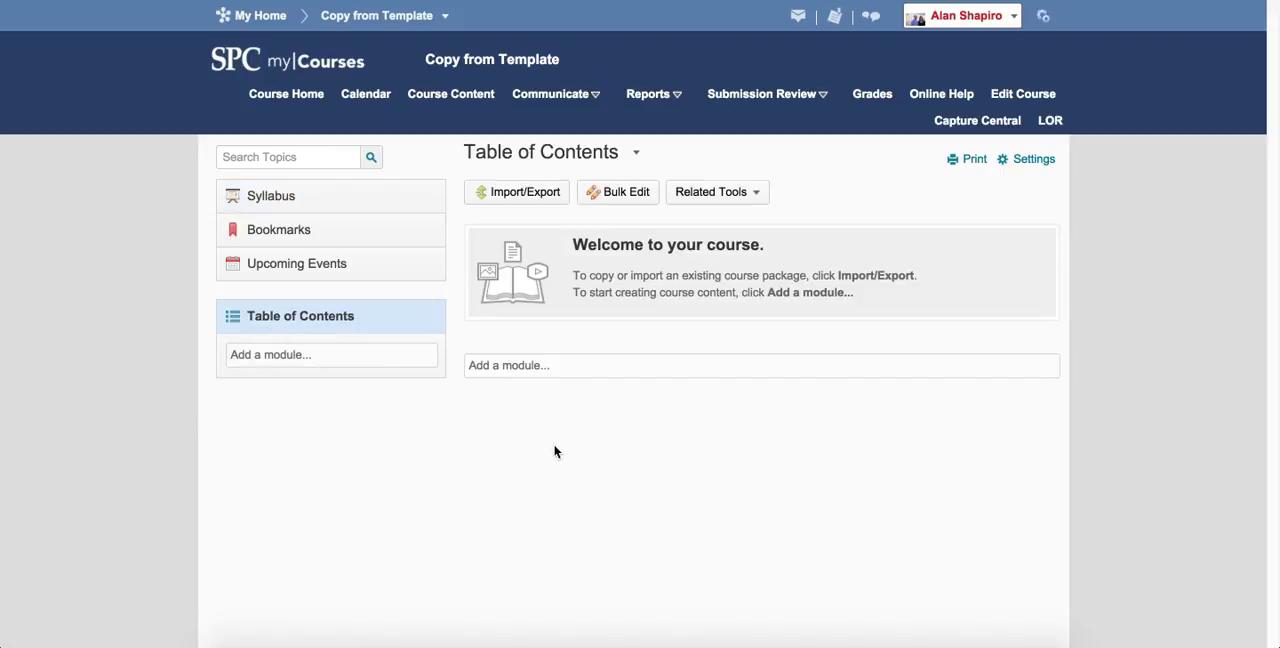
mouse_move(389, 469)
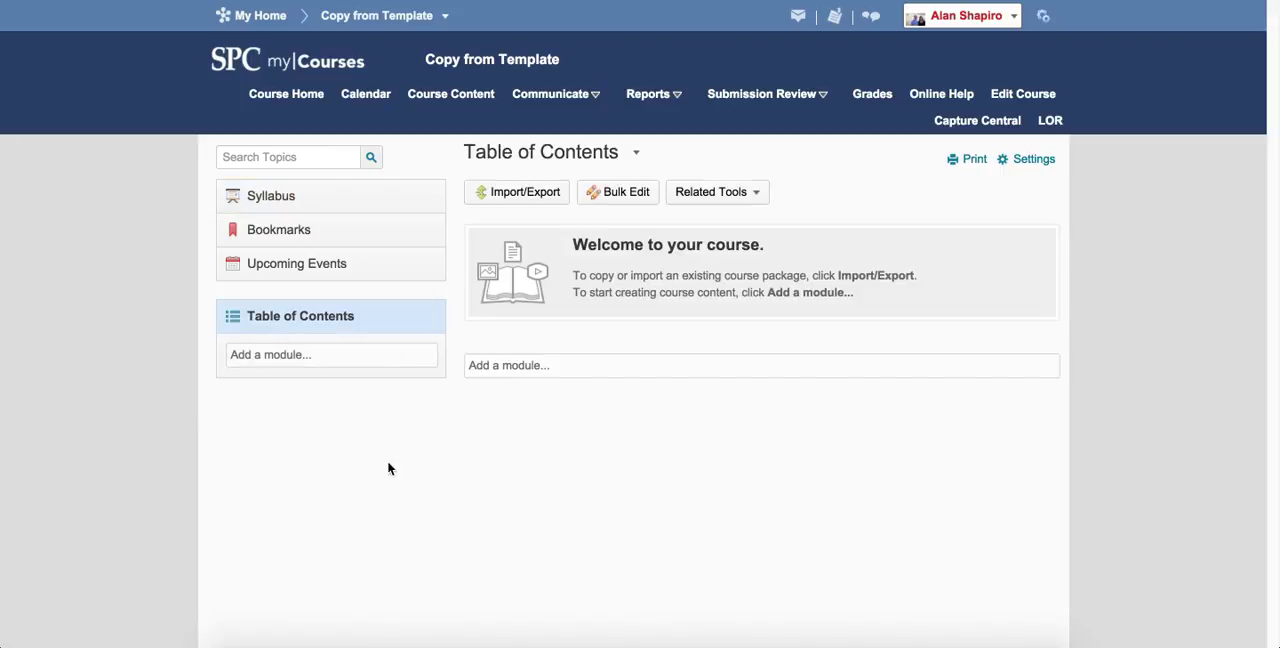
mouse_move(518, 436)
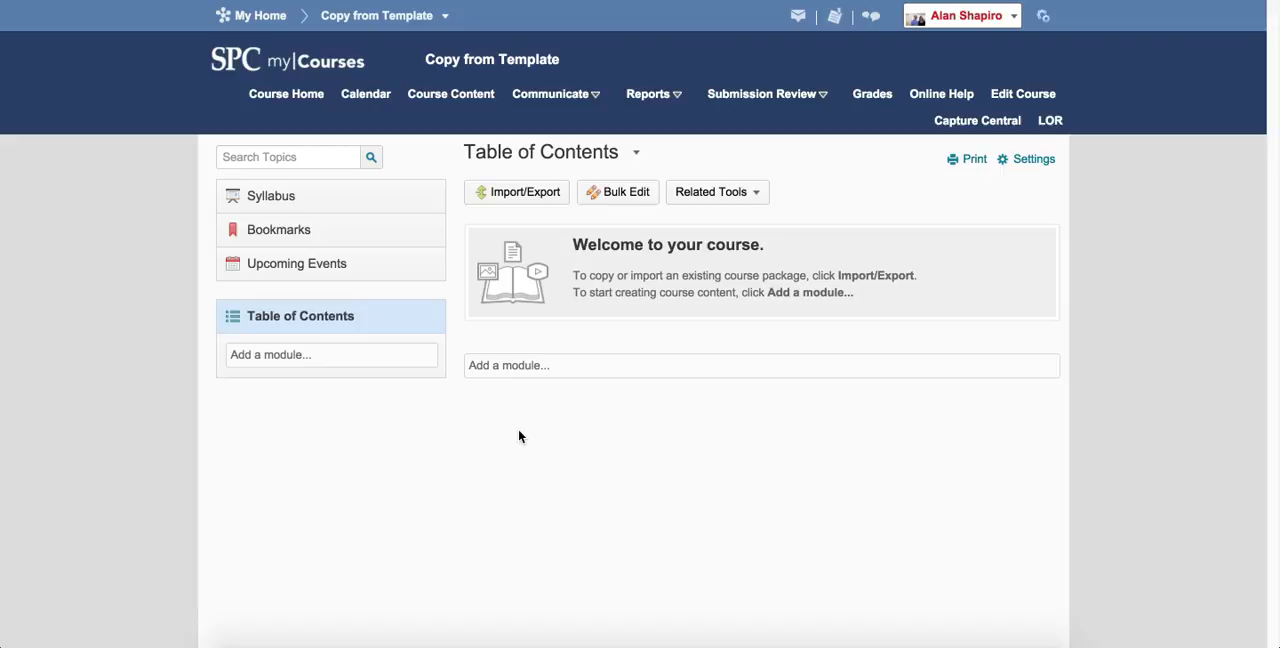
mouse_move(490, 531)
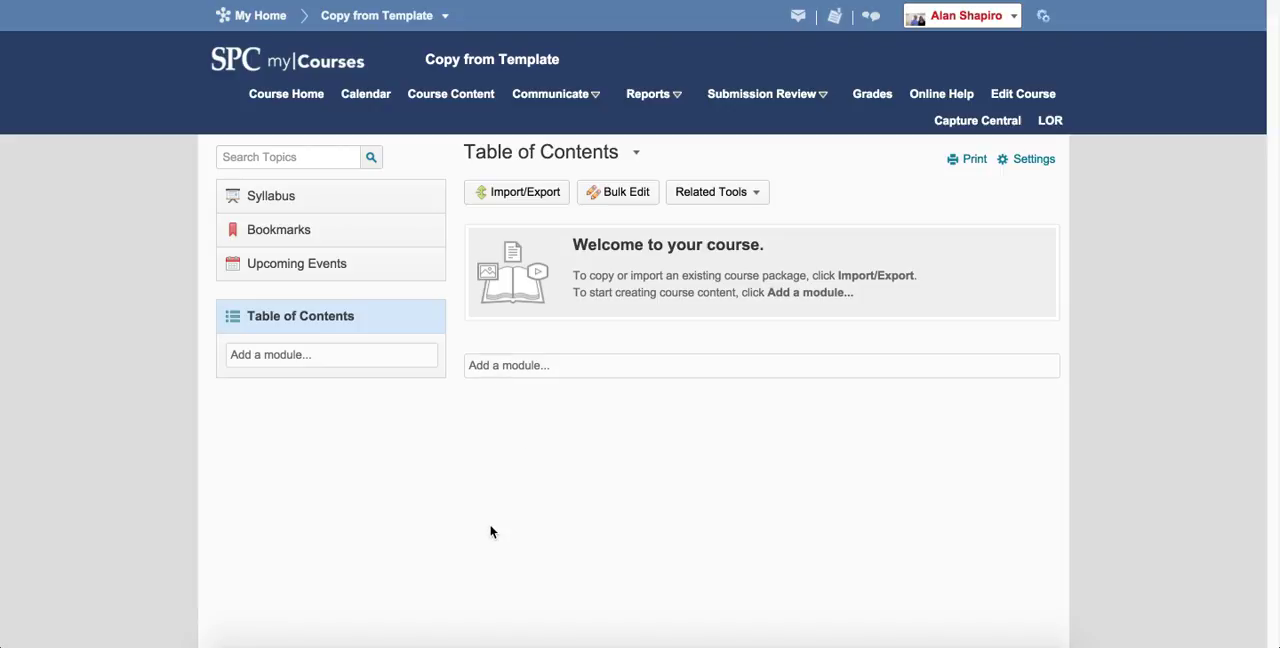
mouse_move(495, 523)
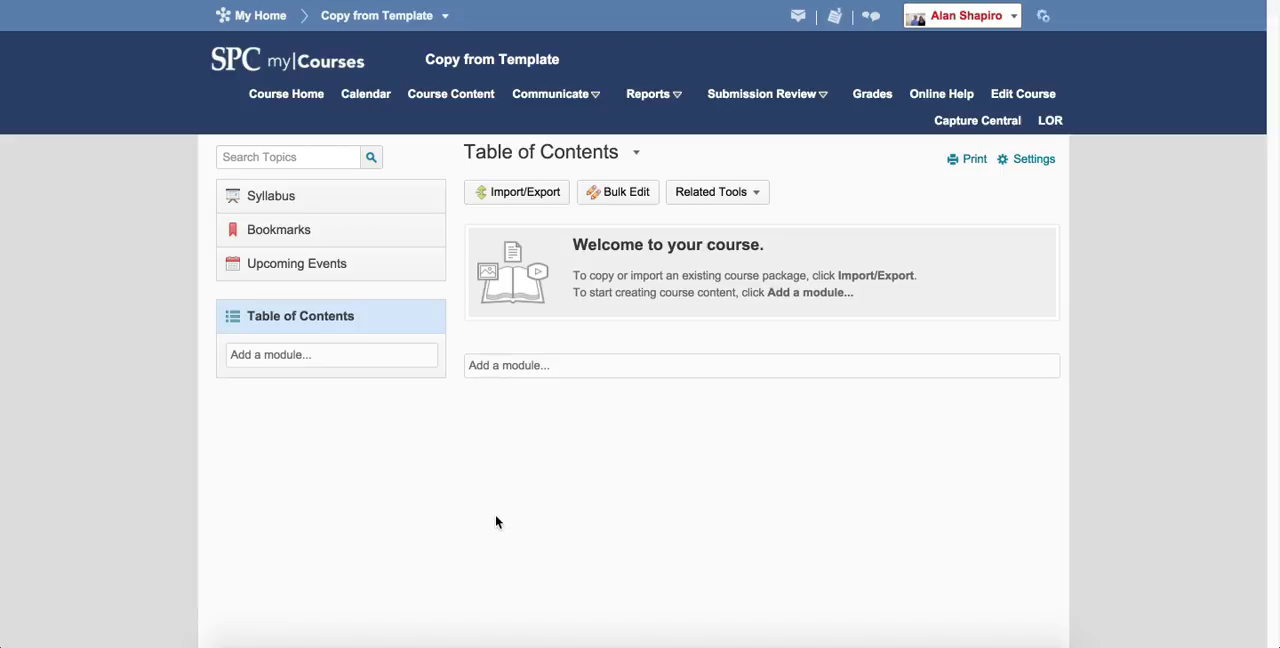
mouse_move(532, 425)
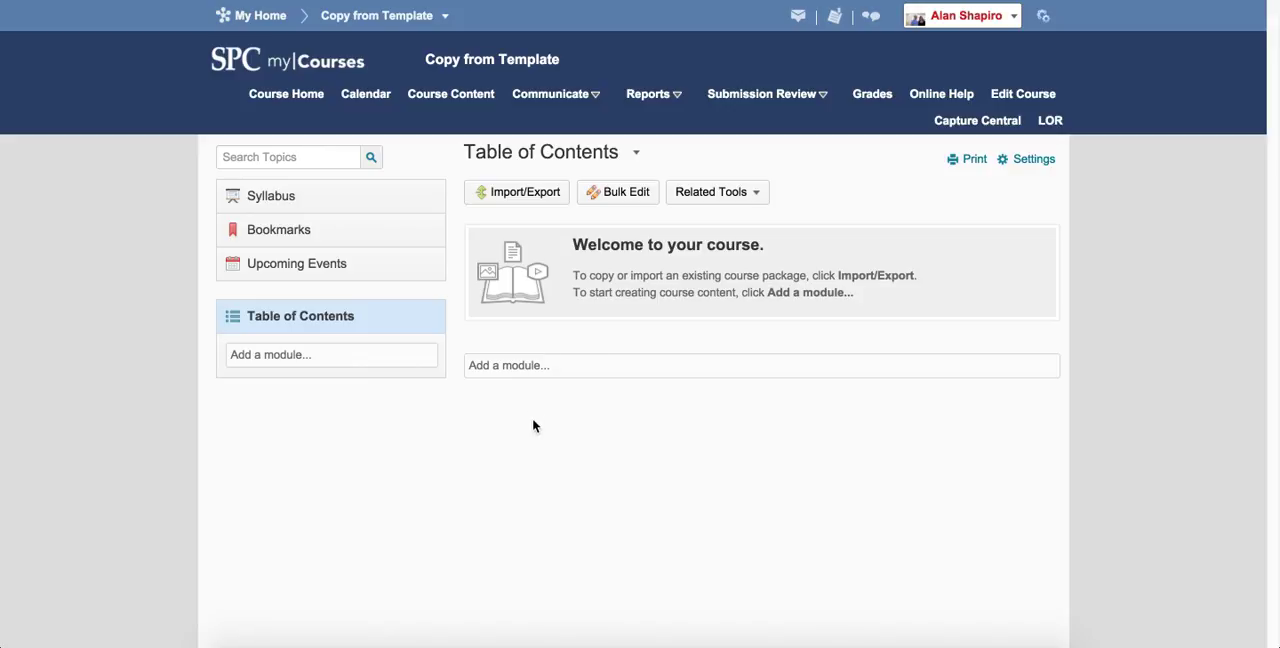
mouse_move(523, 482)
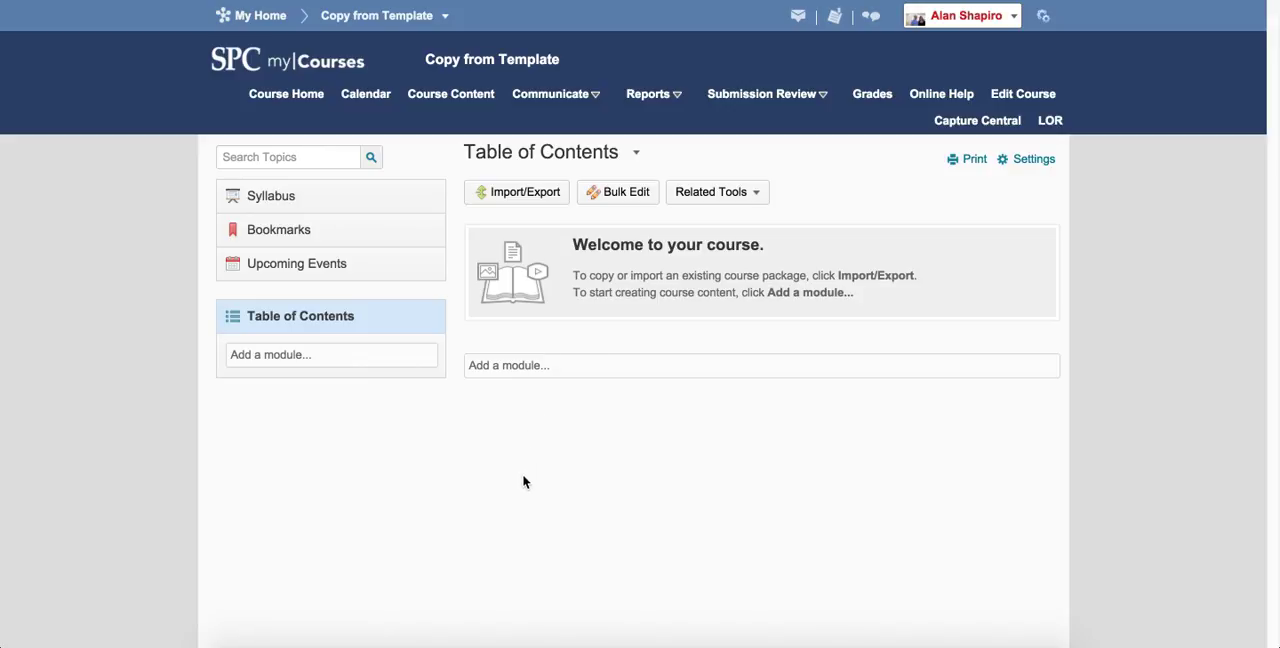
mouse_move(520, 474)
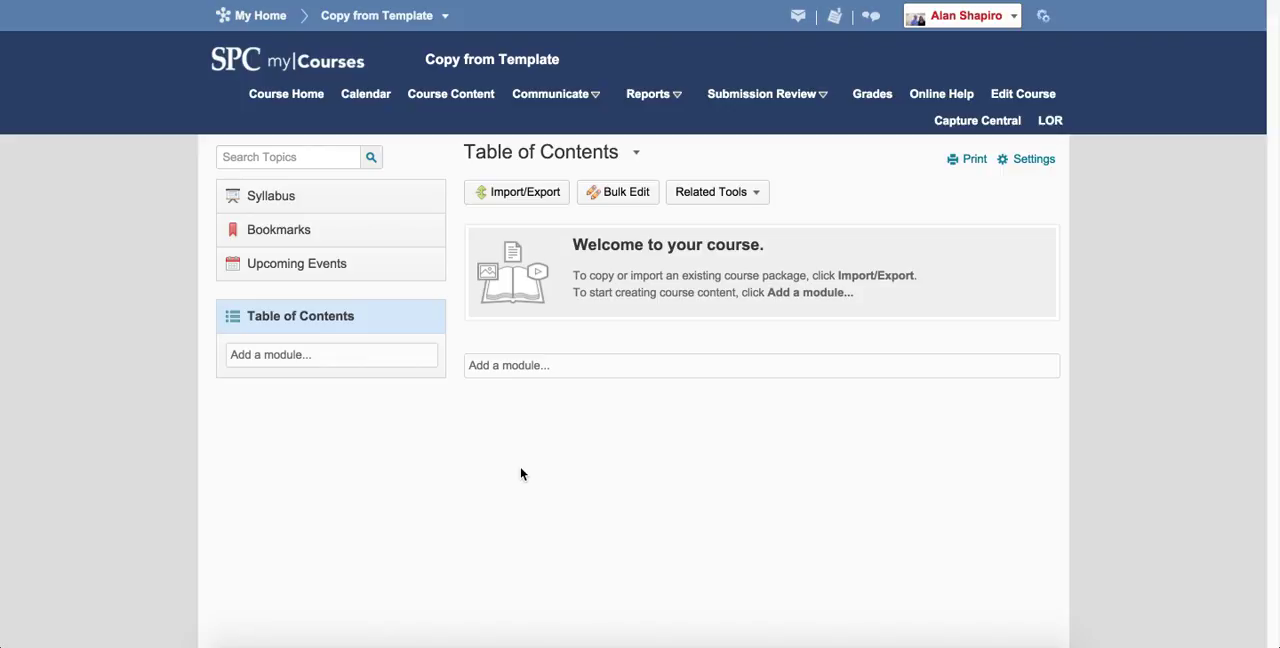
mouse_move(524, 345)
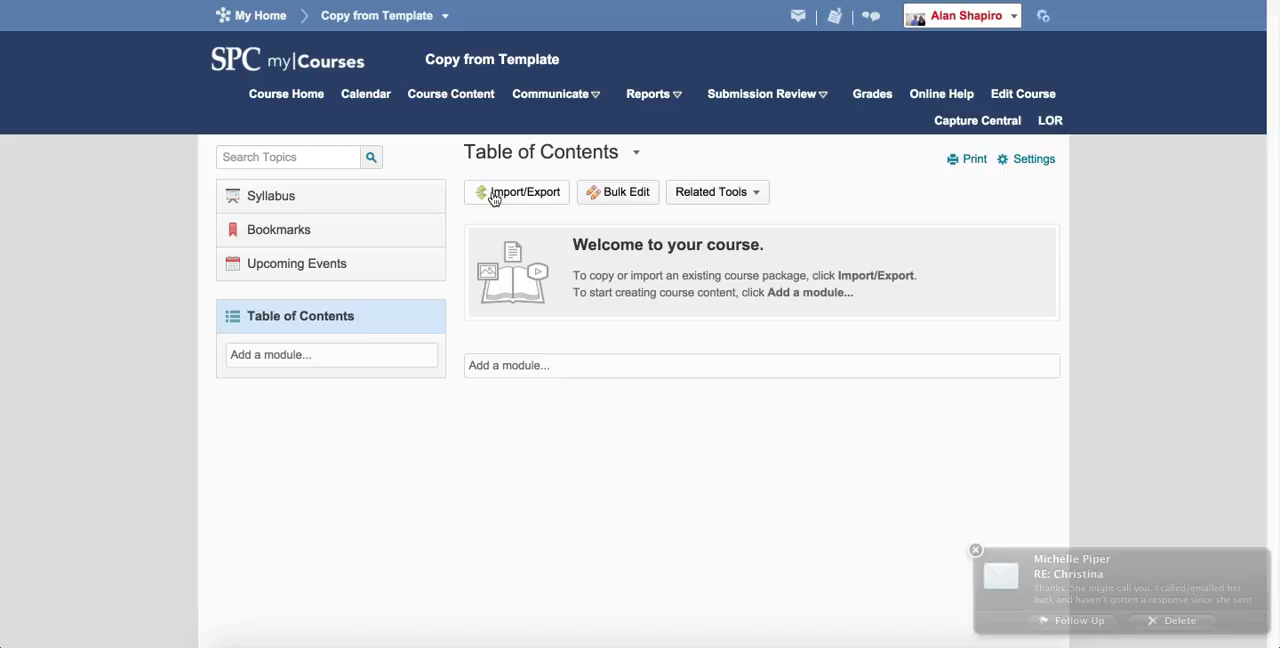
- On Import/Export/Copy Components, choose Parent Template of Current Offering as the source
left_click(516, 192)
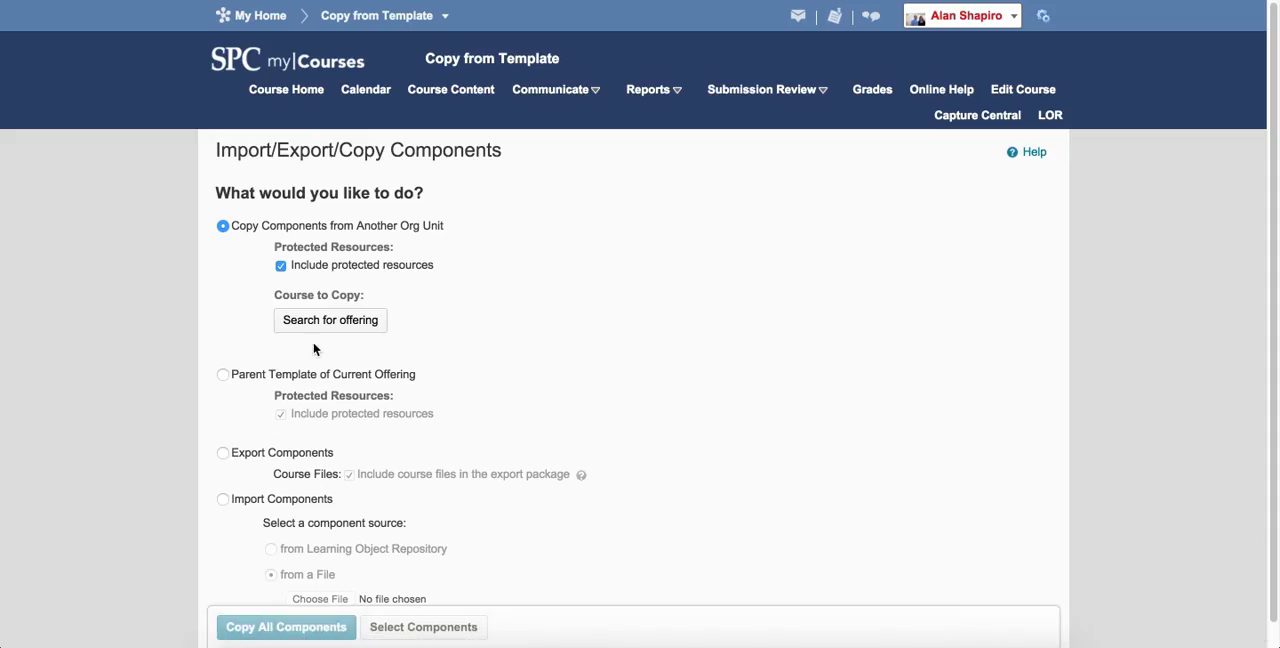
left_click(221, 374)
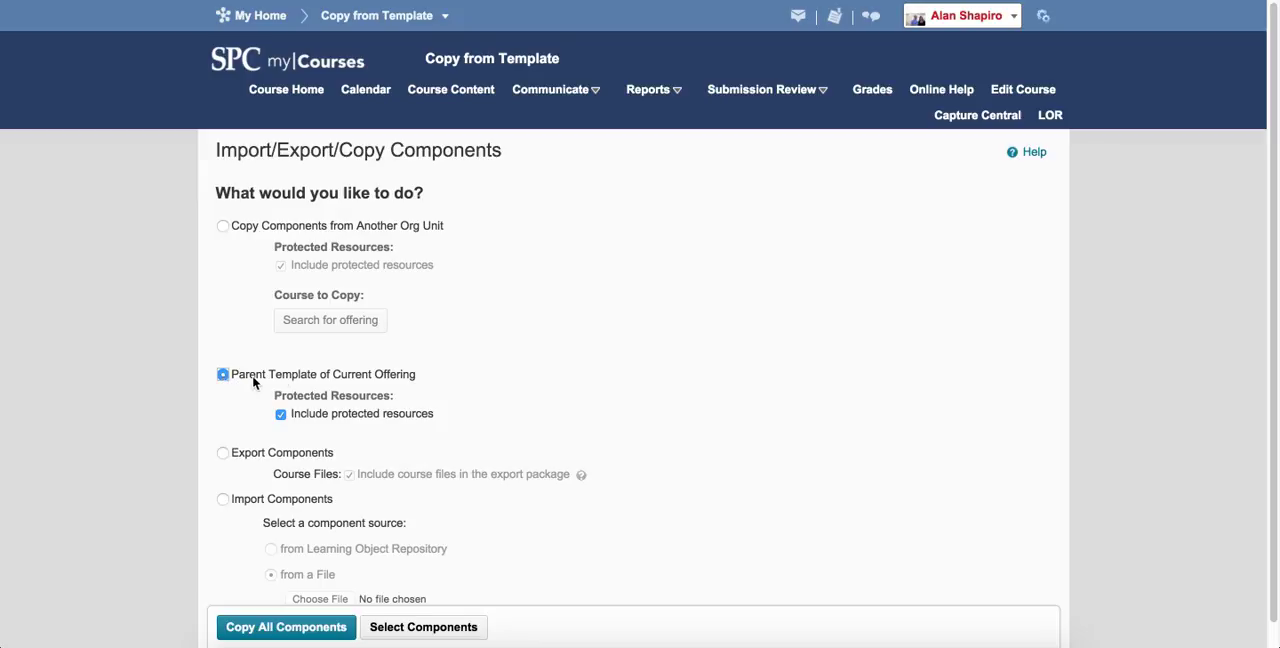
mouse_move(390, 384)
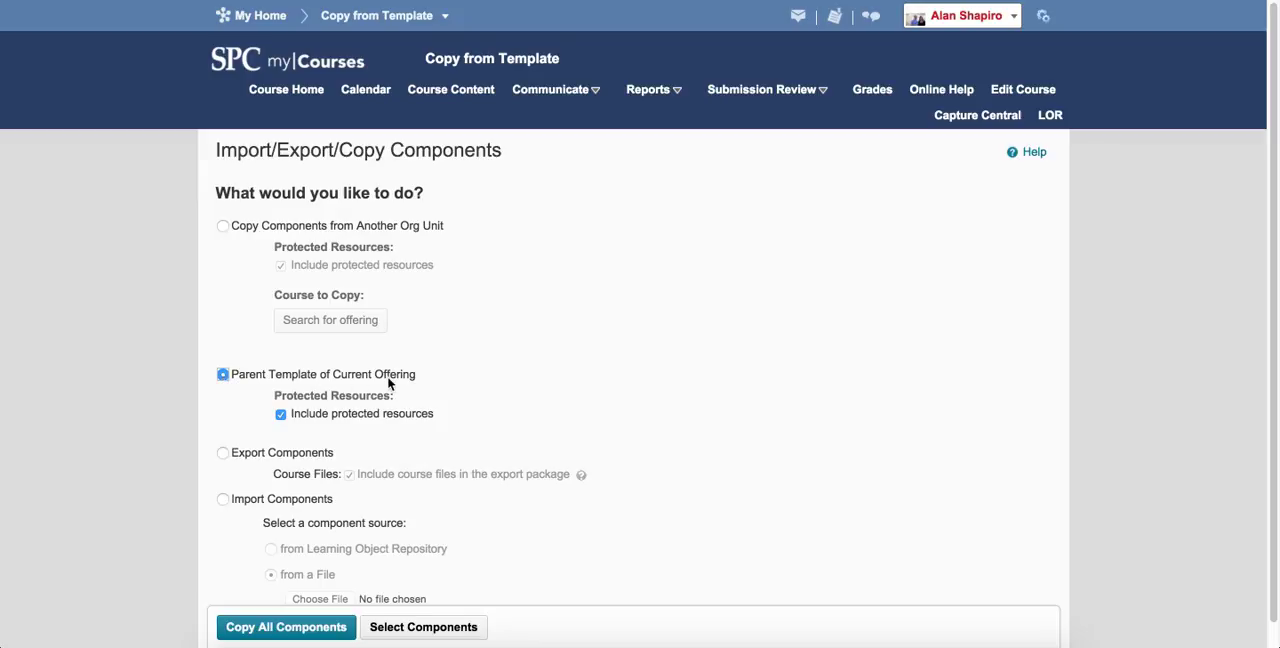
mouse_move(371, 593)
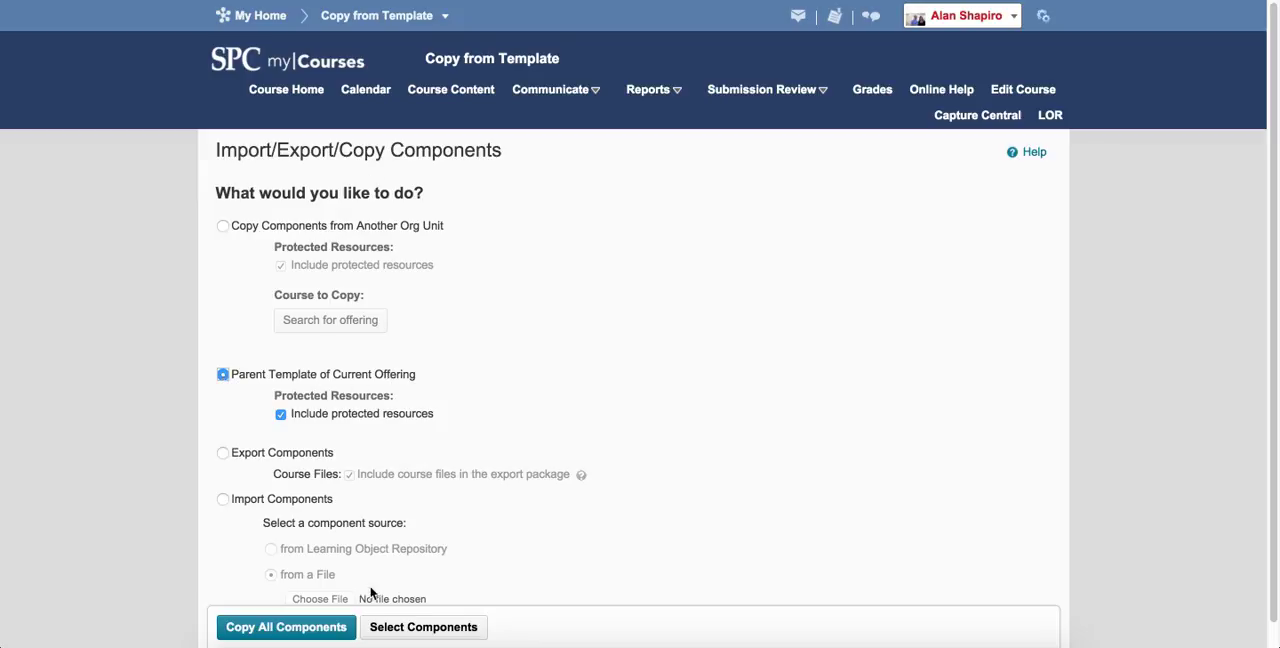
- Copy all components from the parent template and view the 112 copied content items
left_click(285, 627)
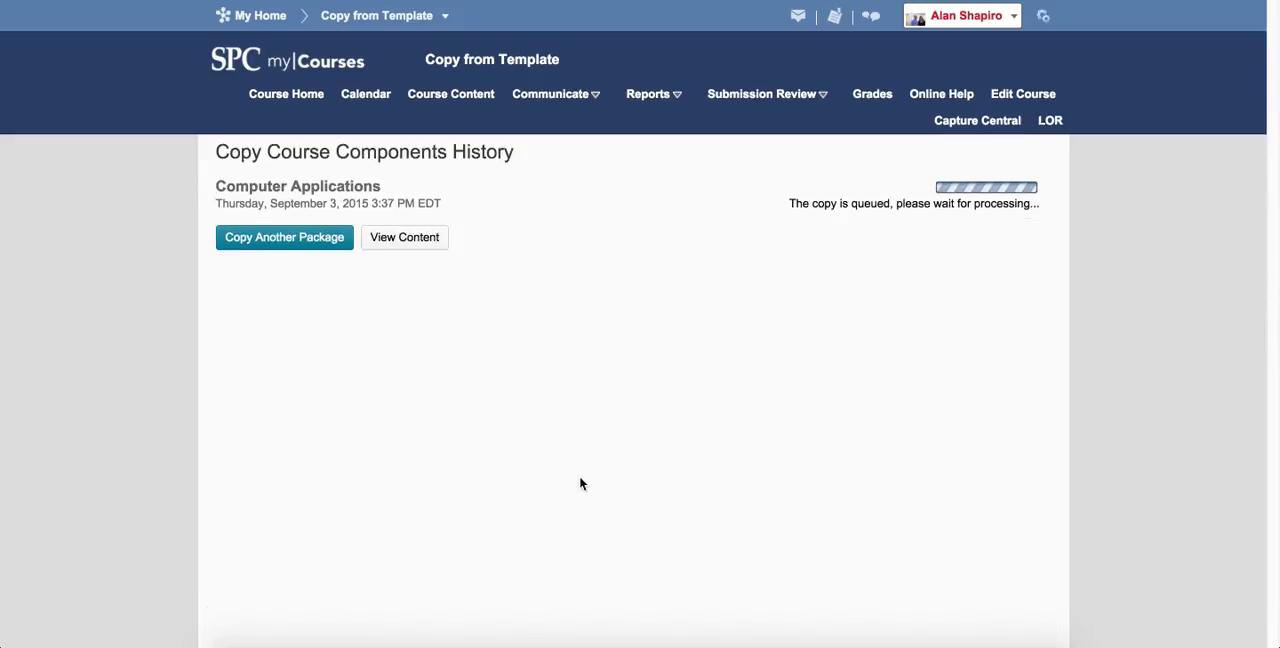
mouse_move(570, 396)
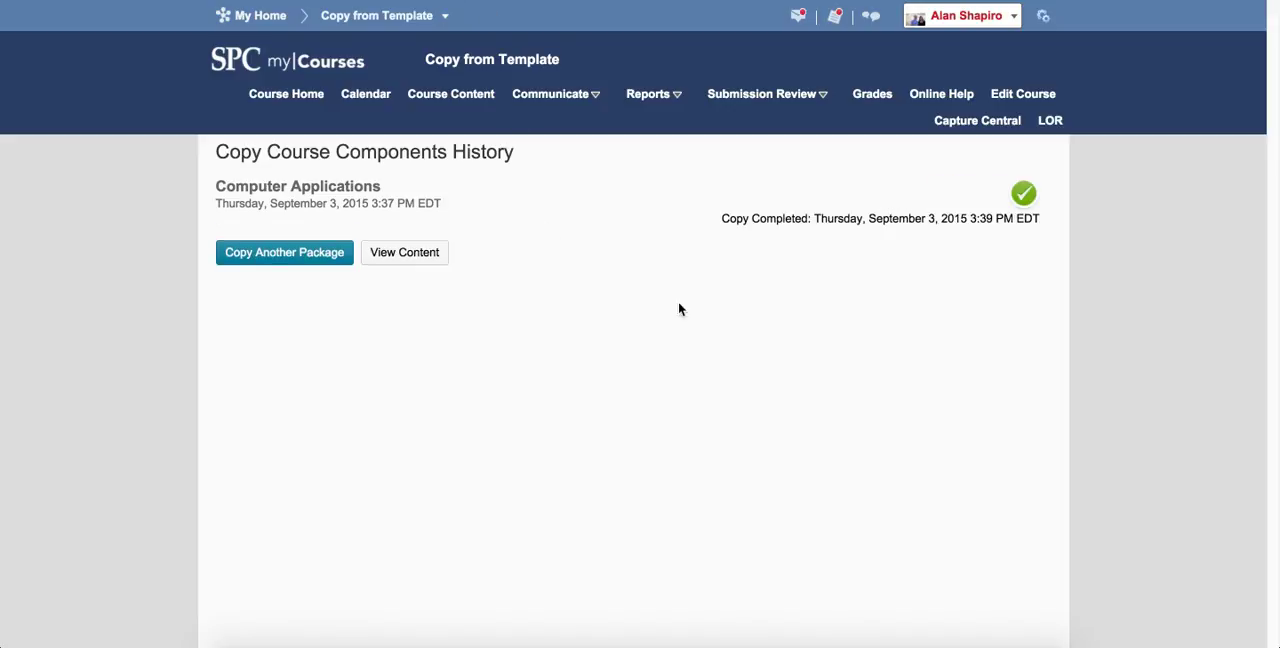
mouse_move(450, 94)
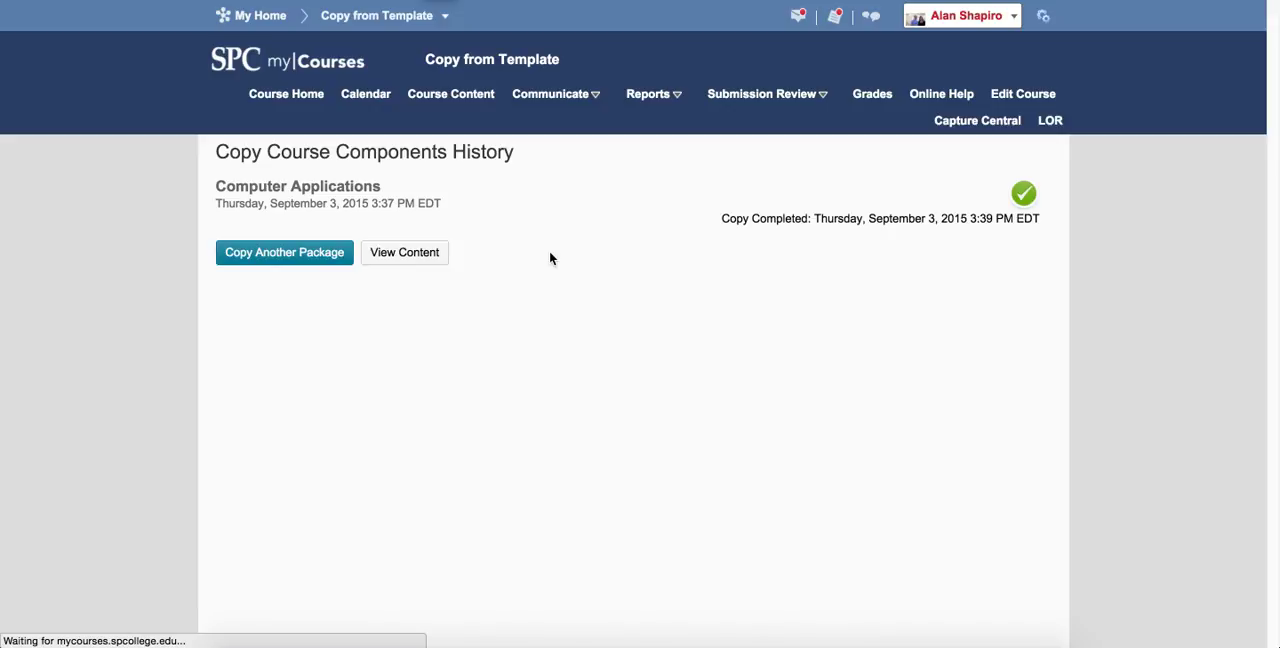
left_click(403, 252)
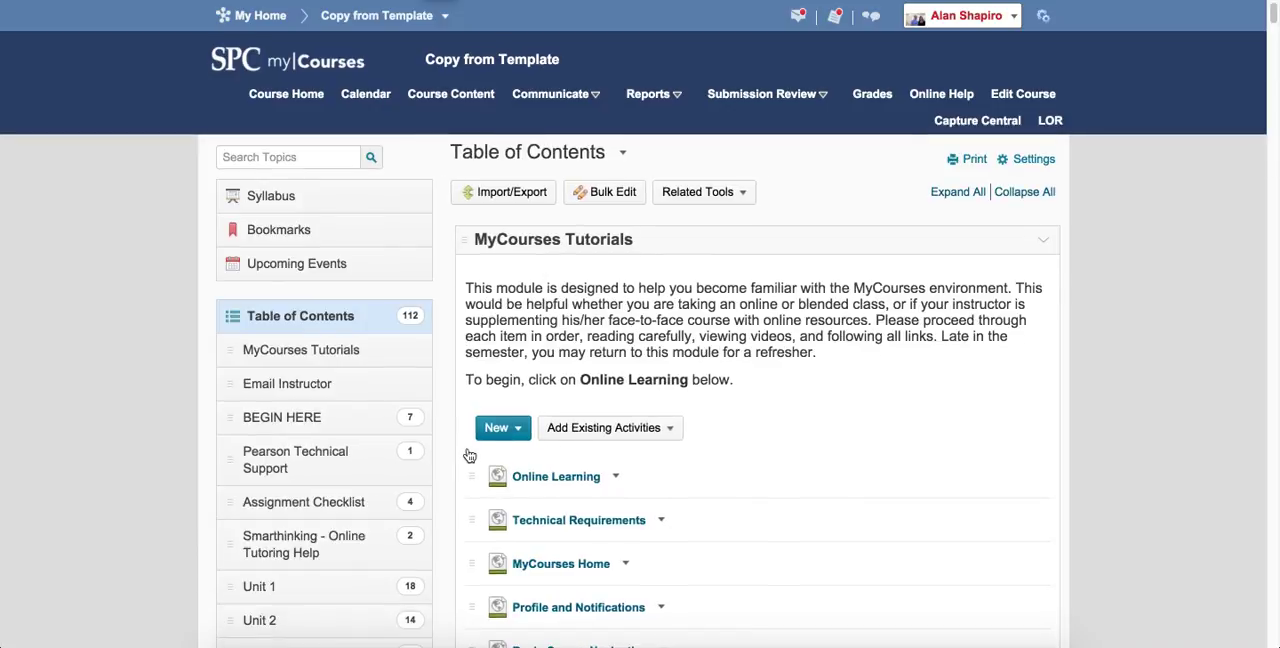